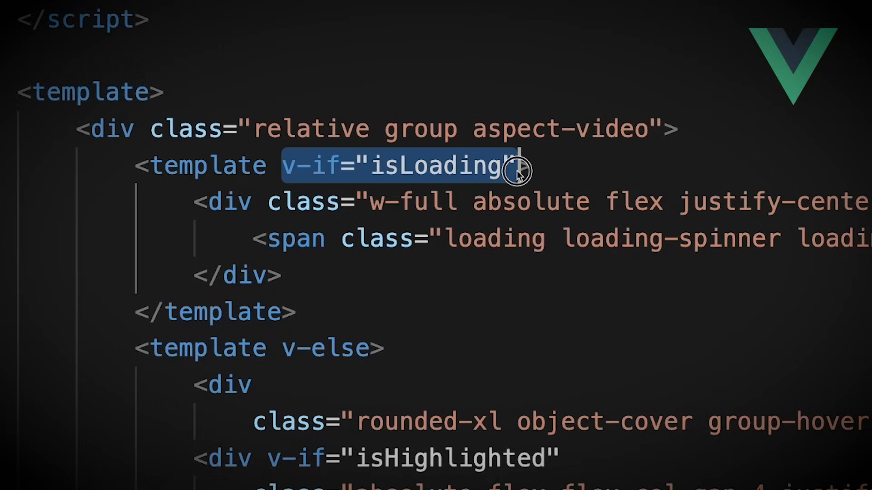
pyautogui.moveTo(576, 217)
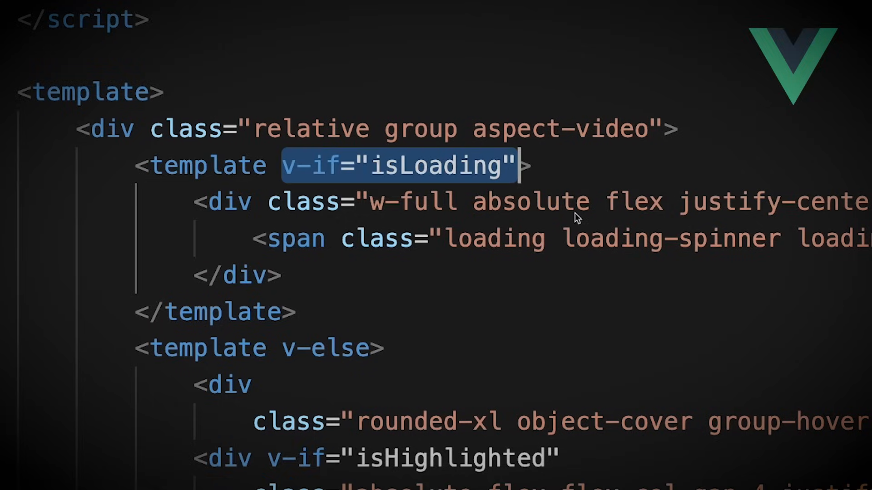